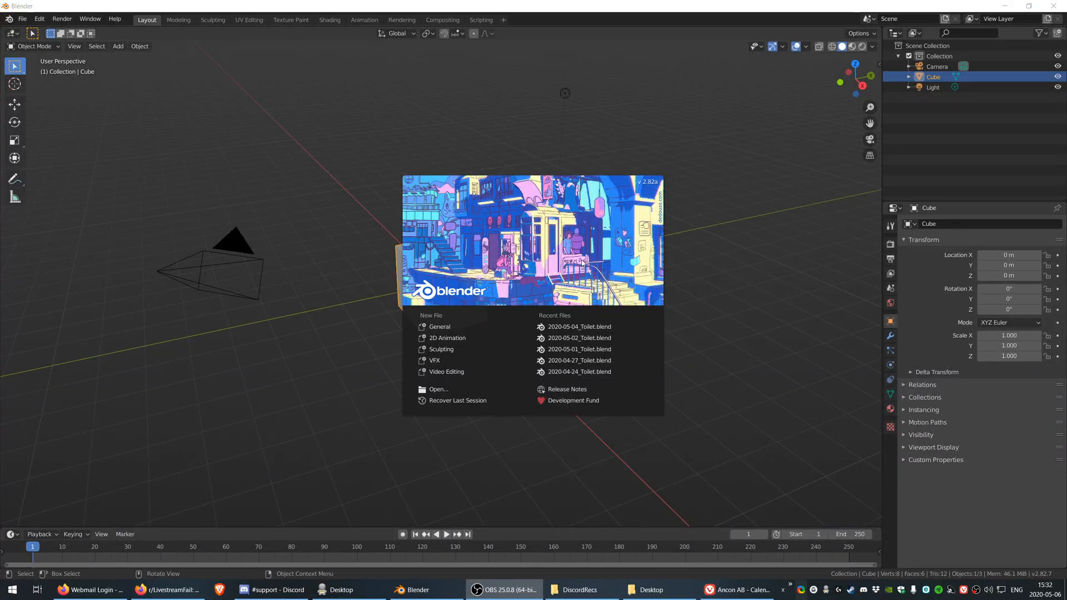
mouse_move(647, 193)
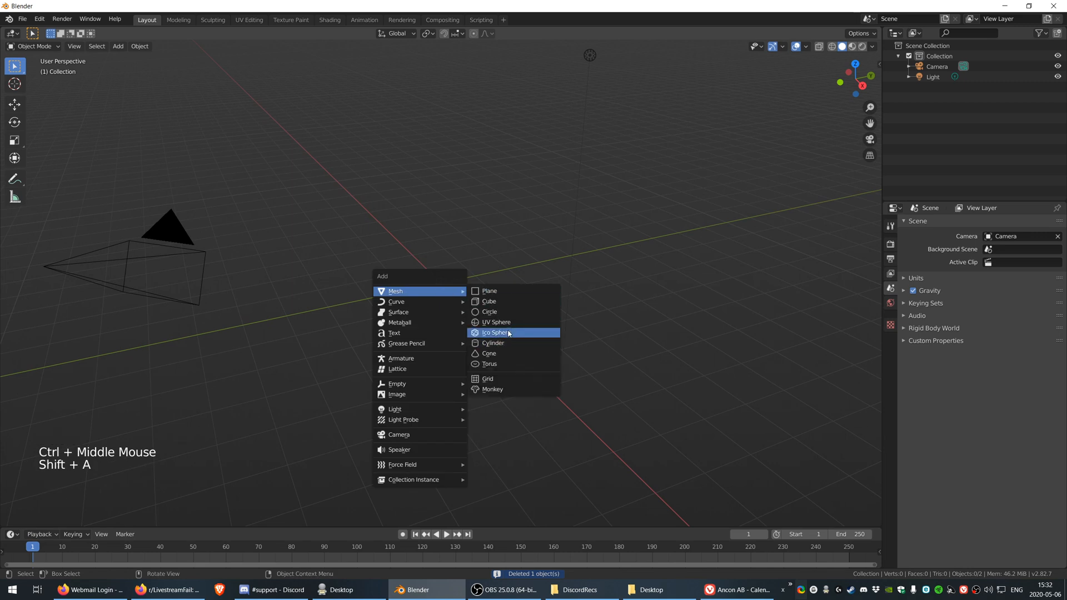
Add an Ico Sphere with Subdivisions 3 in place of the deleted cube and enter Edit Mode
left_click(496, 332)
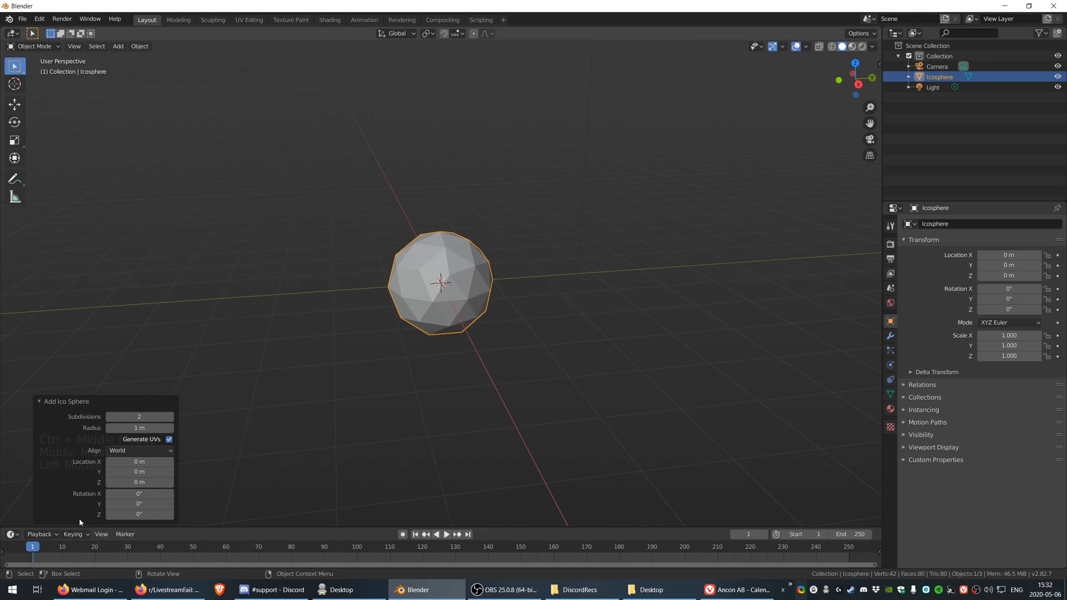
left_click(171, 417)
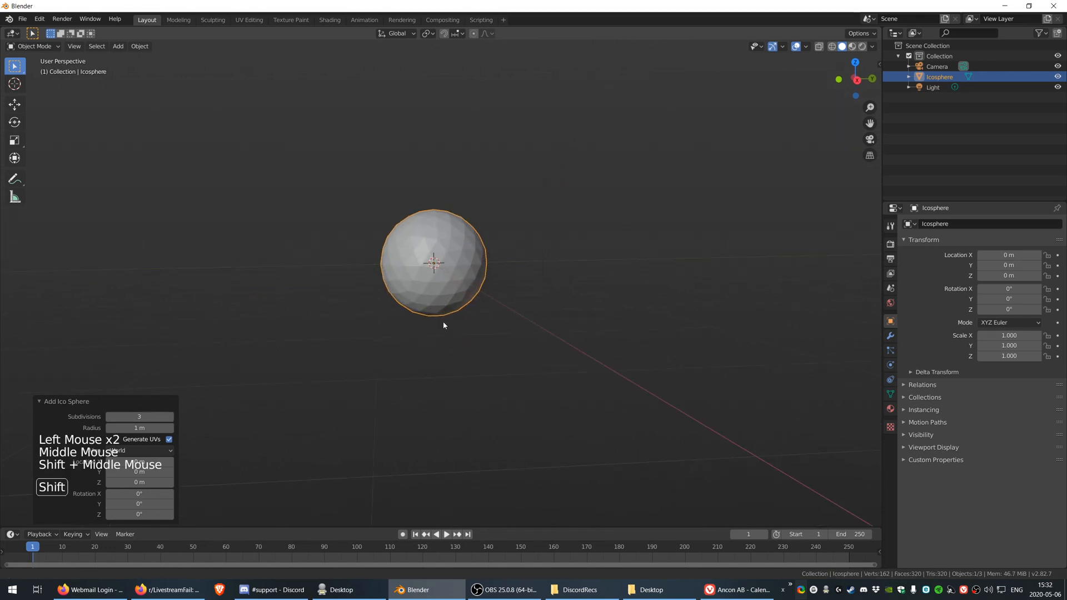
key("Tab")
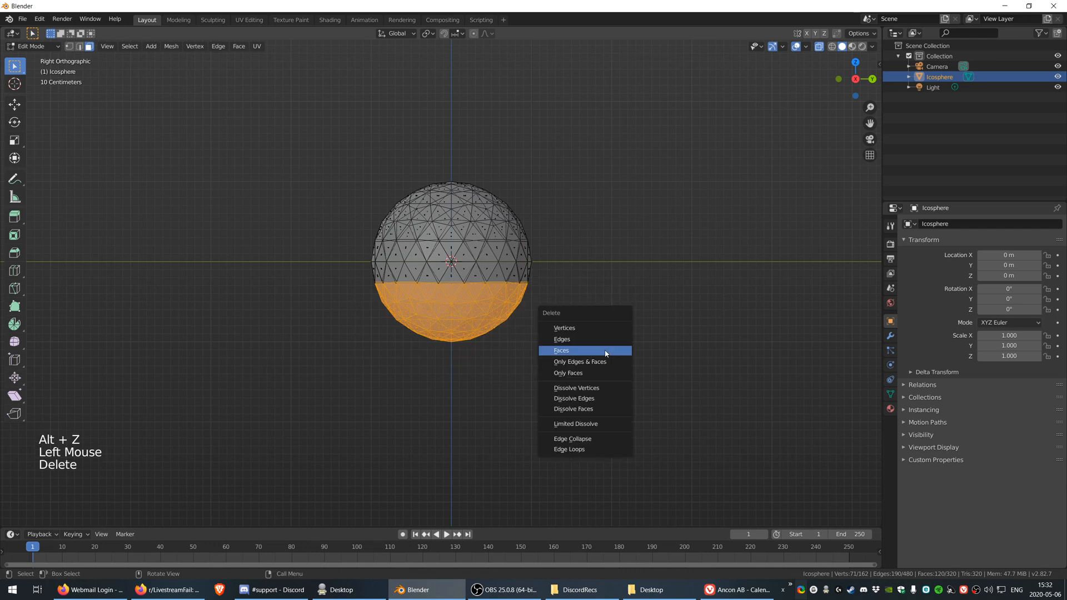
Delete the box-selected lower-half faces, leaving a hemispherical dome
left_click(562, 350)
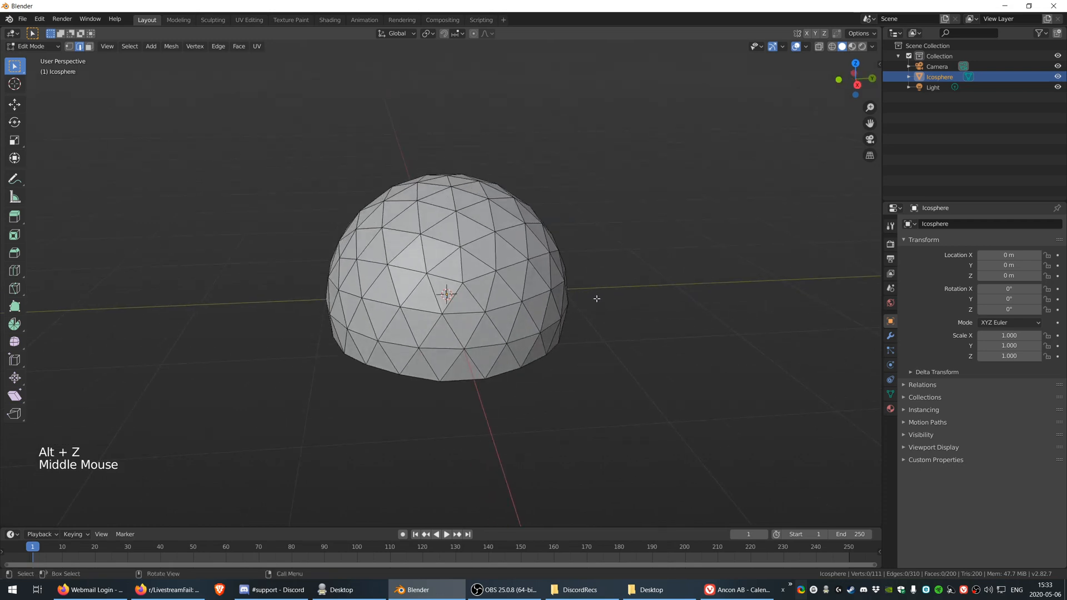
Select all dome faces and inset each triangle individually to outline frame strips
key("a")
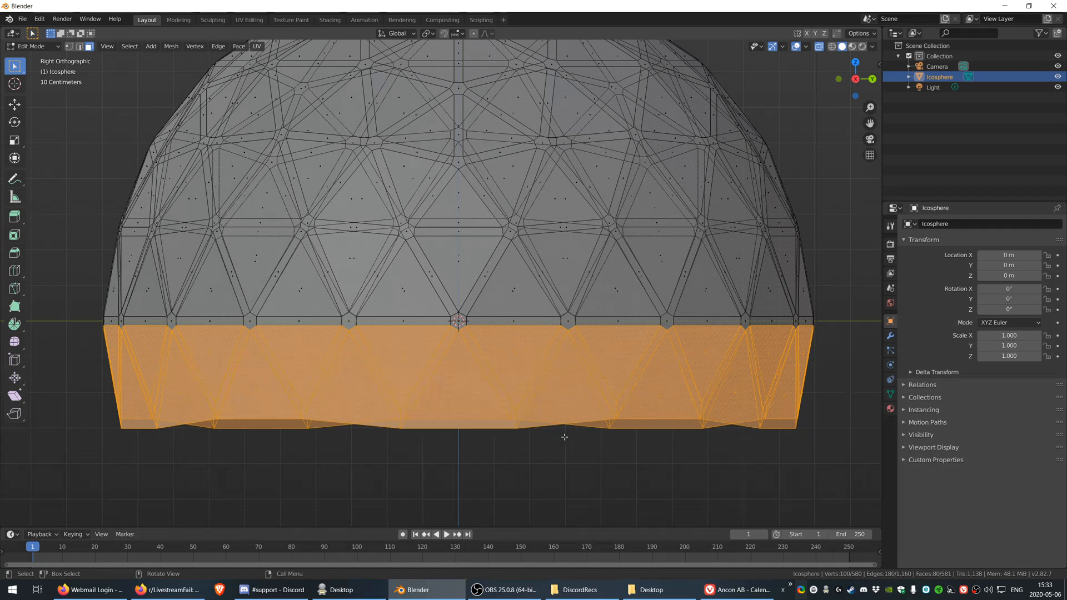
key("x")
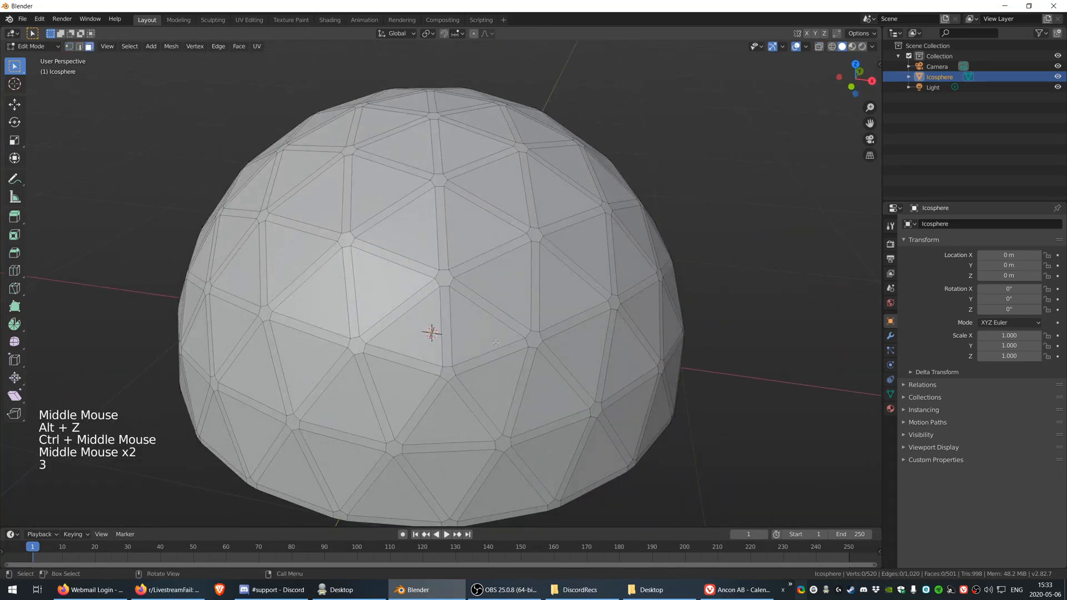
Pick one triangular panel and Select Similar by Polygon Sides to grab every inset panel
left_click_drag(429, 333, 422, 286)
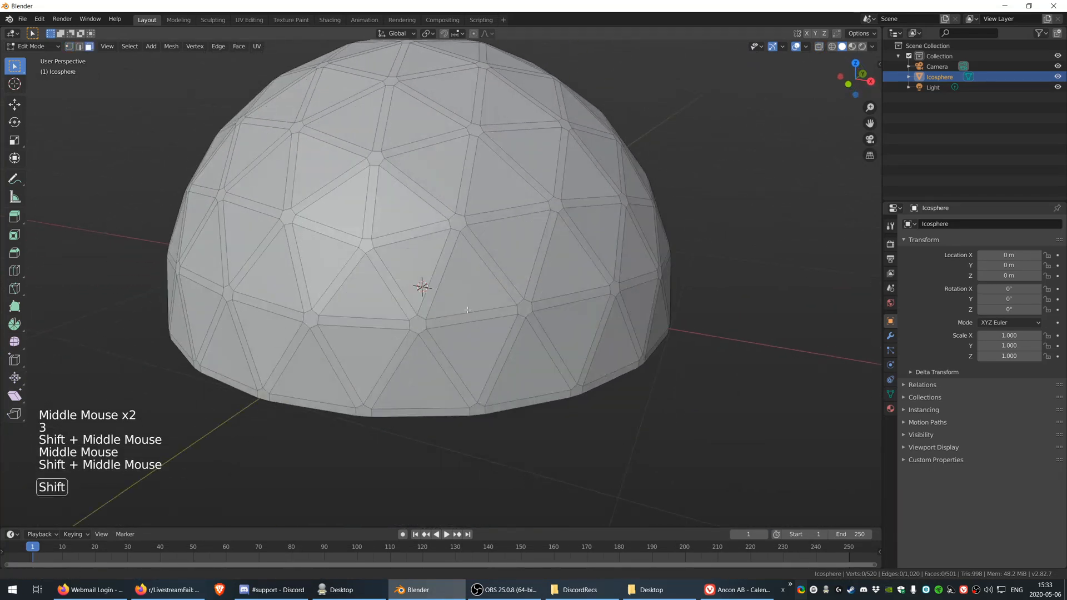
left_click(419, 285)
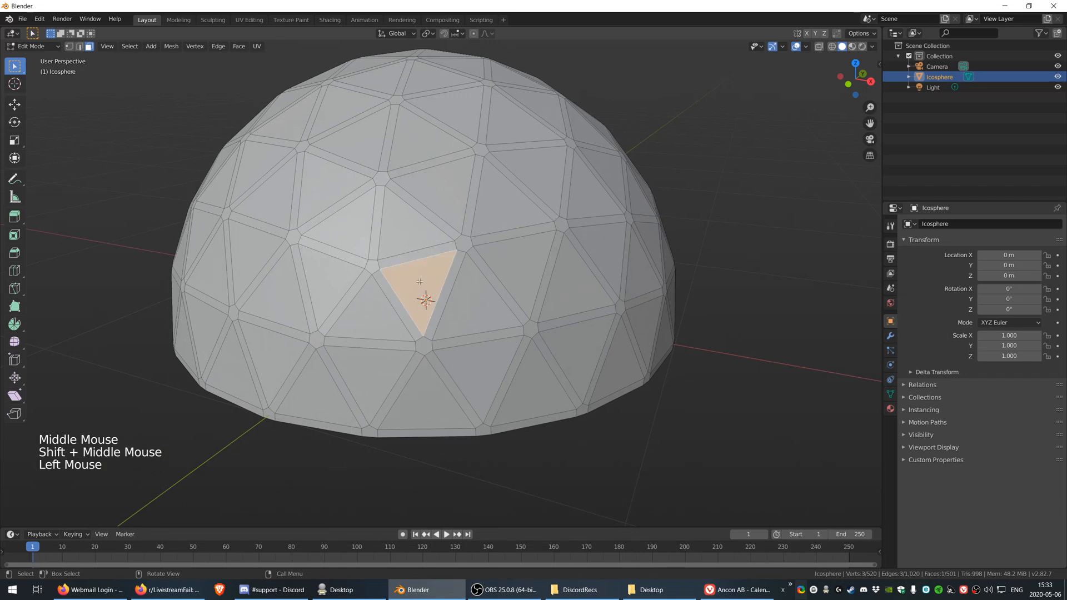
left_click(476, 302)
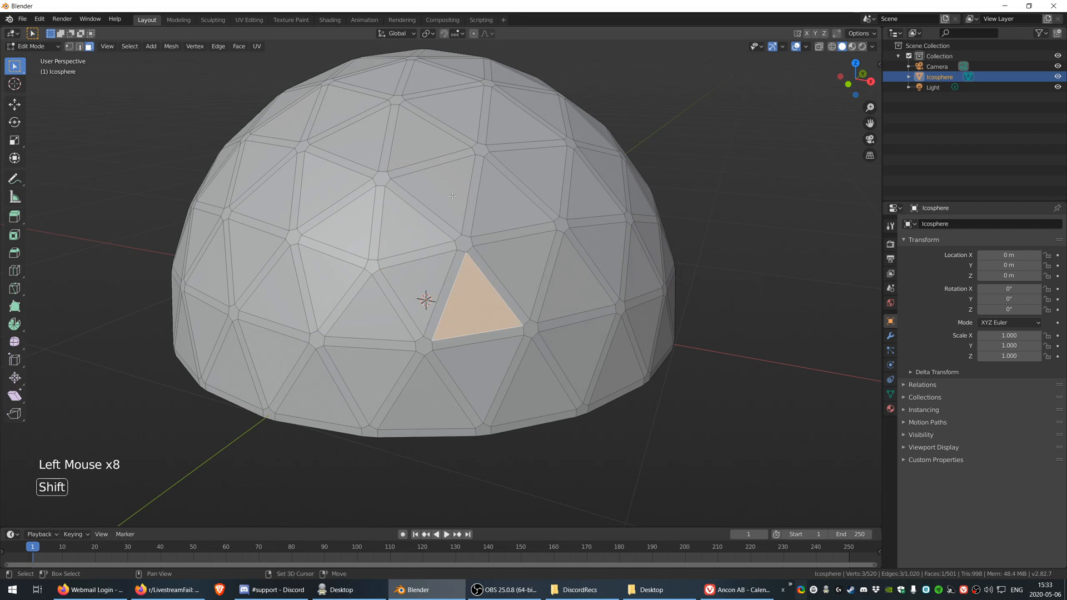
left_click(558, 272)
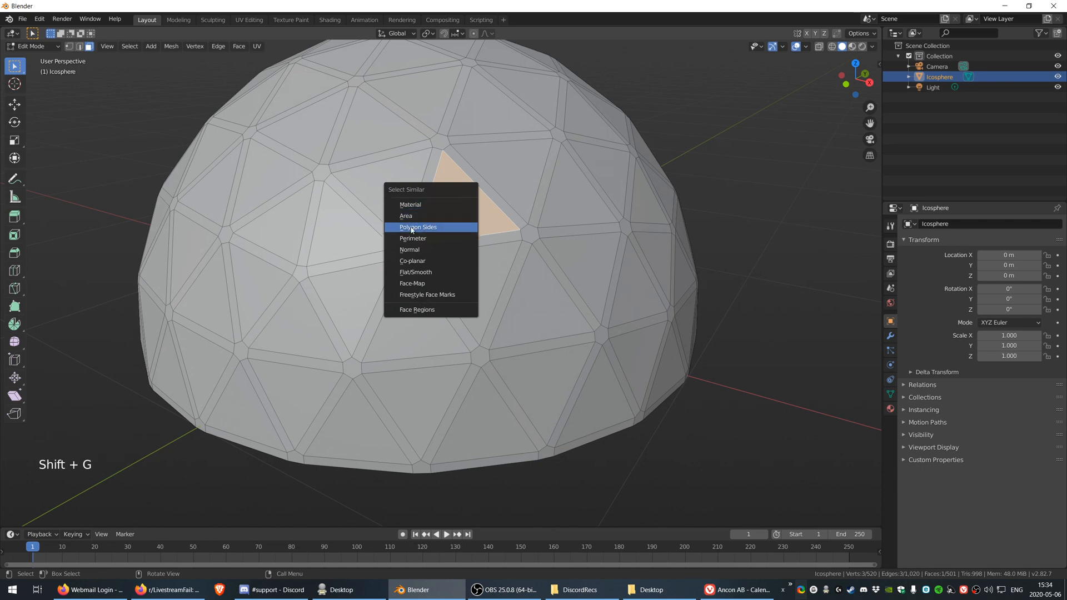
left_click(416, 226)
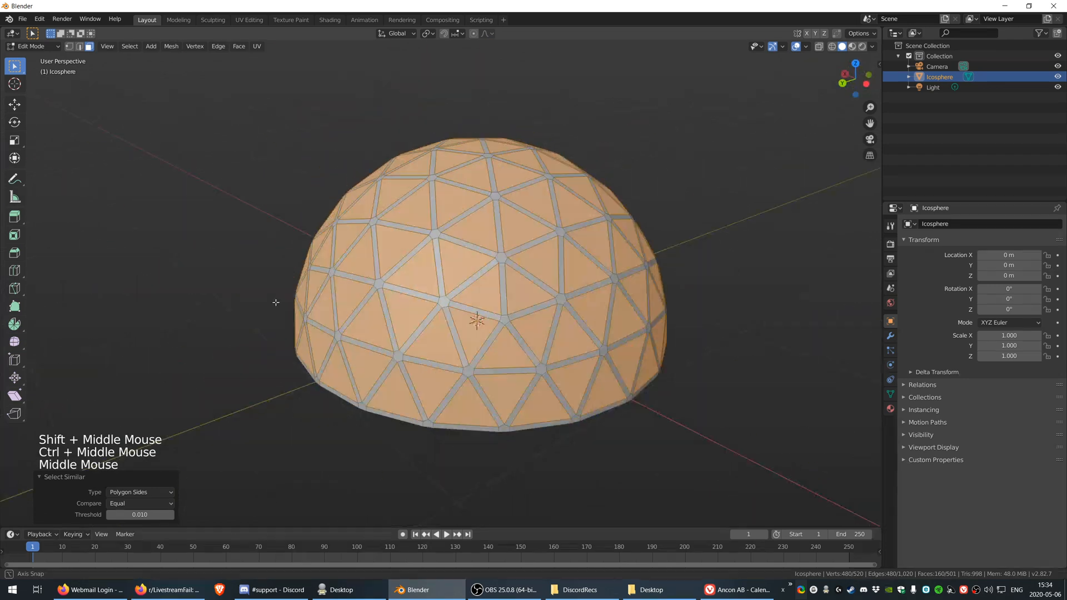
left_click_drag(476, 306, 442, 292)
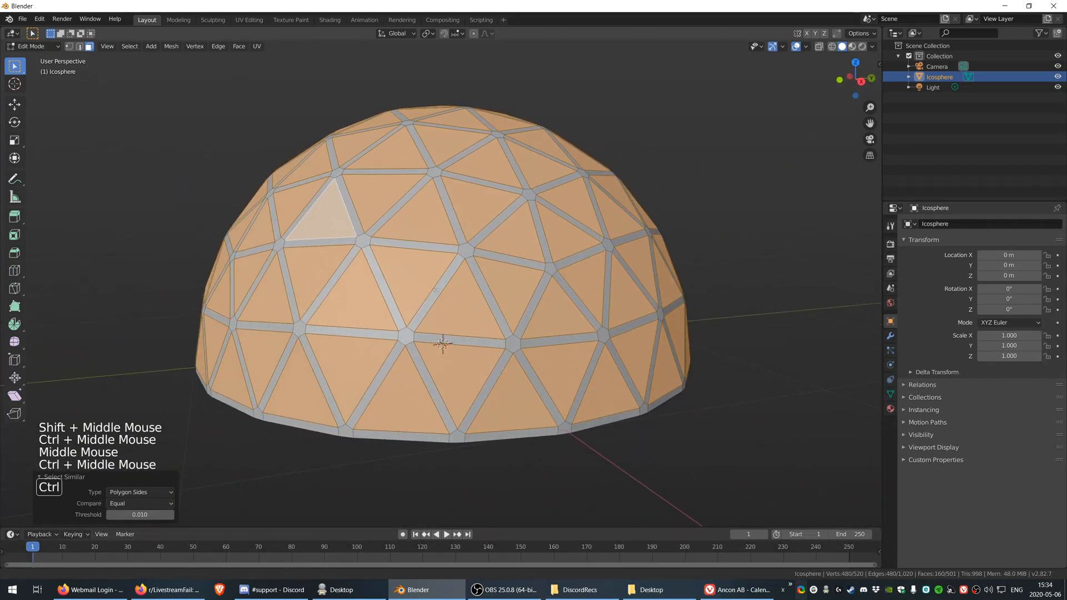
Extrude the panels inward along their normals so the frame stands in relief, then leave Edit Mode
key("alt+e")
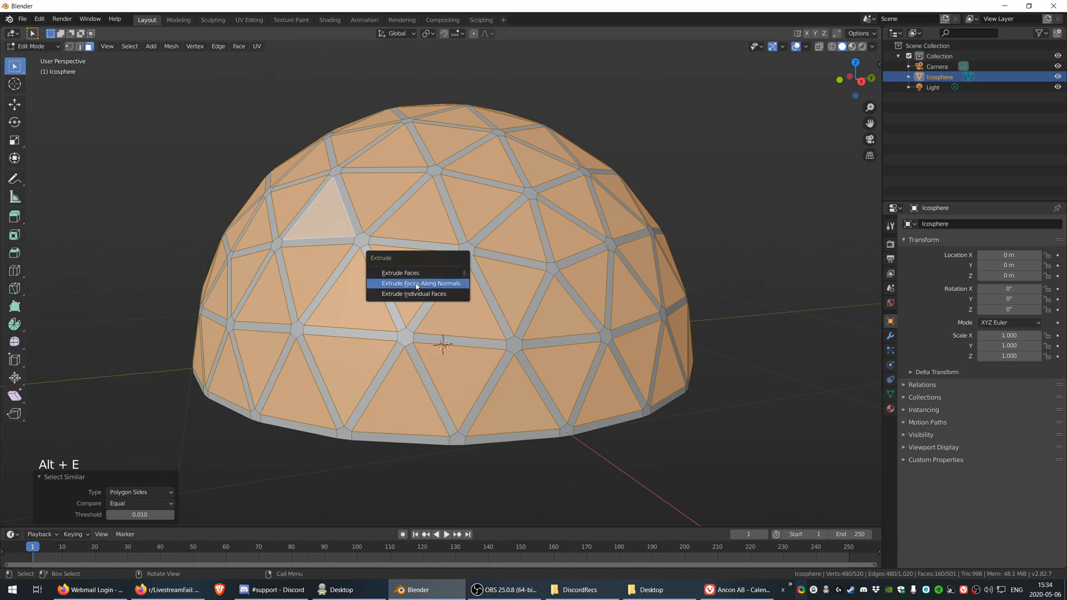
left_click(420, 283)
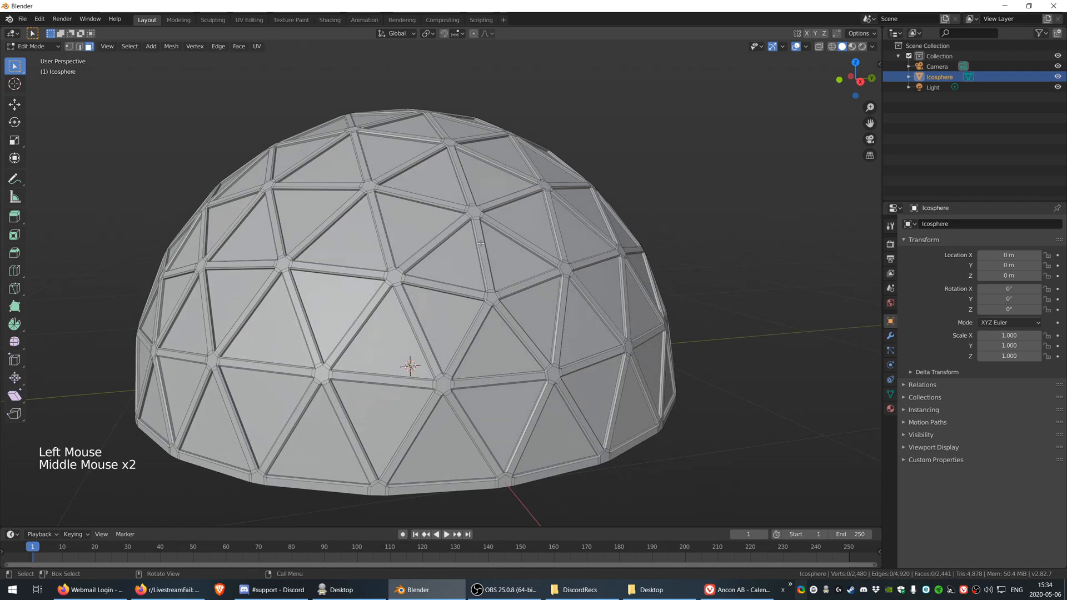
key("Tab")
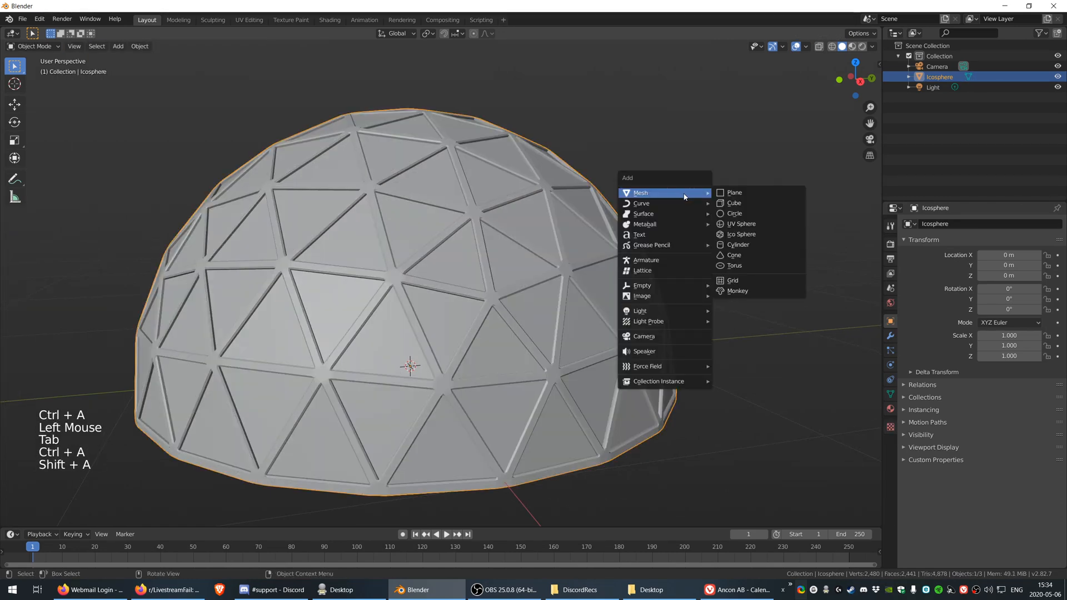
Add a ground Plane scaled to 200 beneath the dome and return to editing the dome
left_click(734, 192)
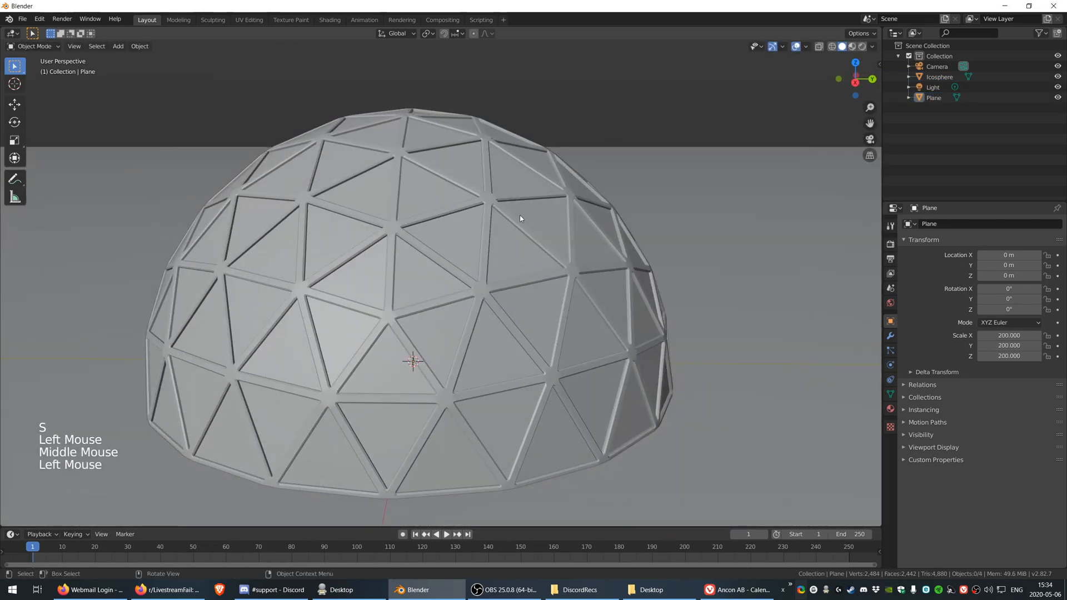
key("Tab")
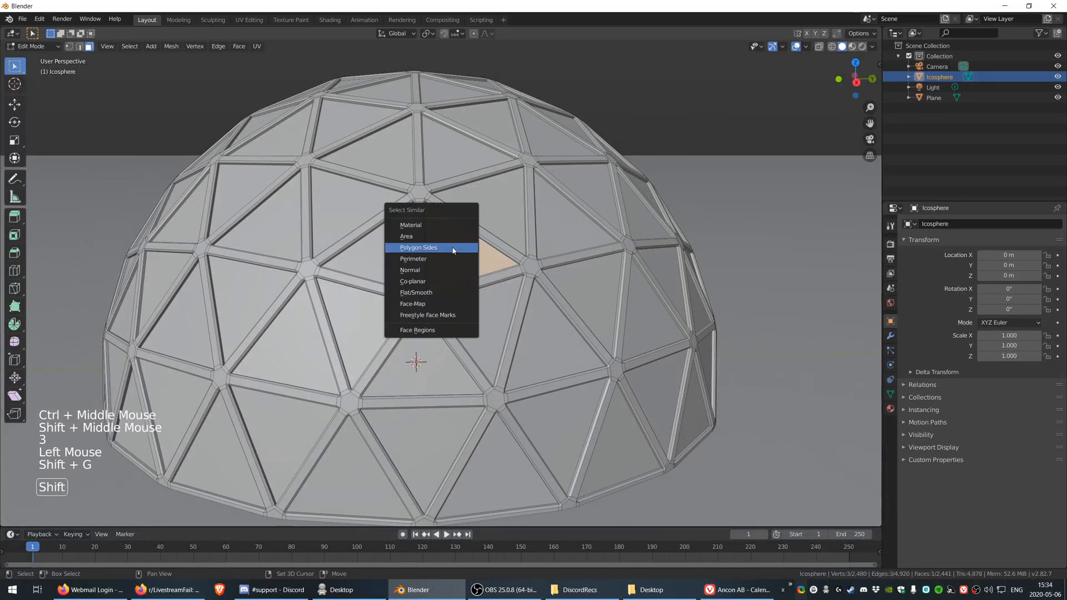
Give the similar-selected panels a new Material.001, then invert the selection to the frame strips
left_click(418, 247)
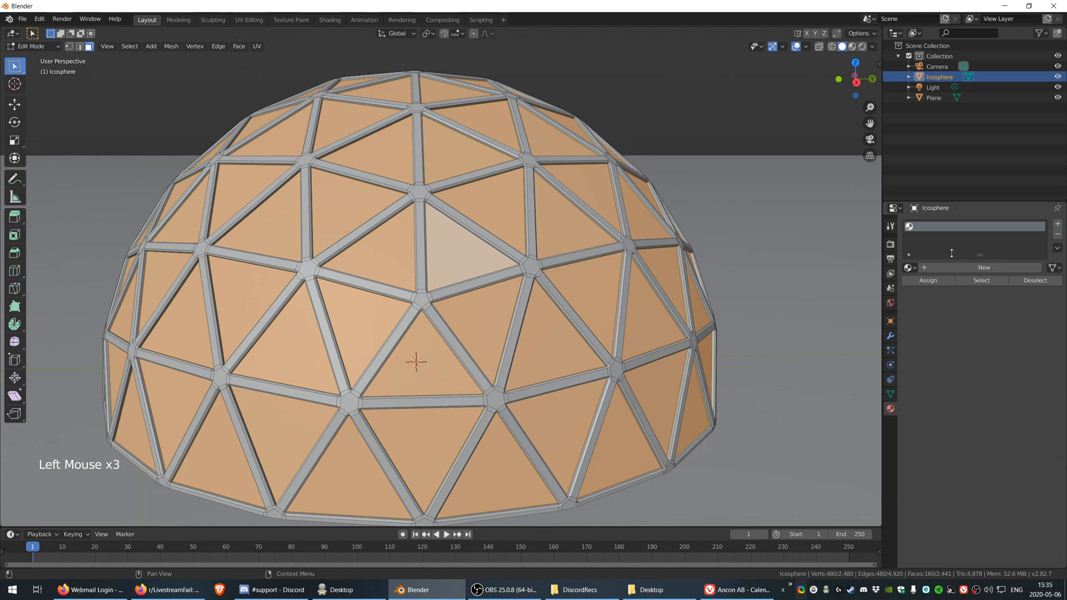
left_click(982, 267)
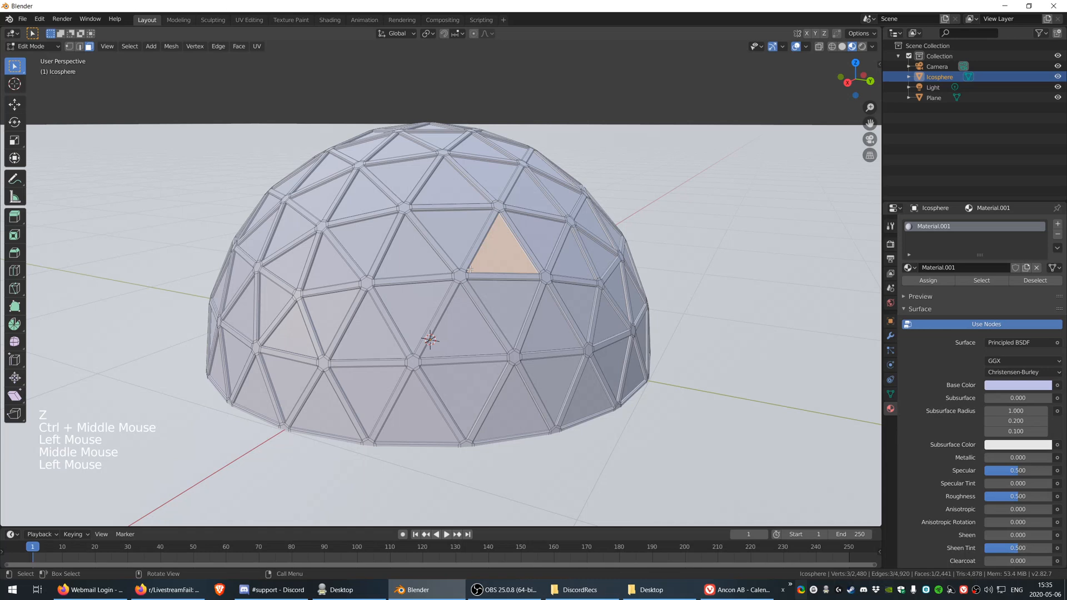
key("shift+g")
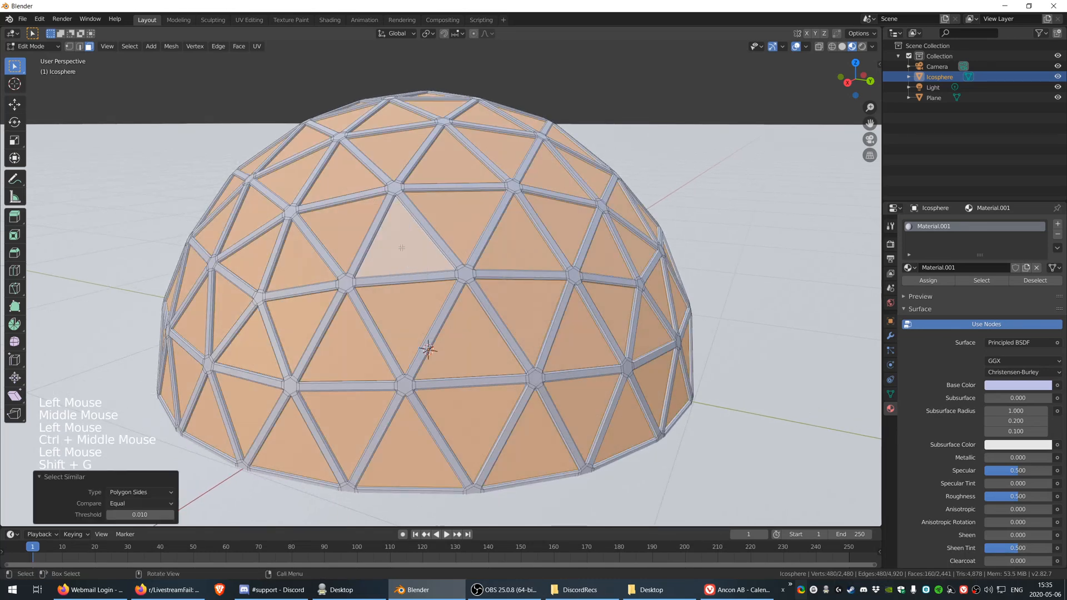
key("ctrl+i")
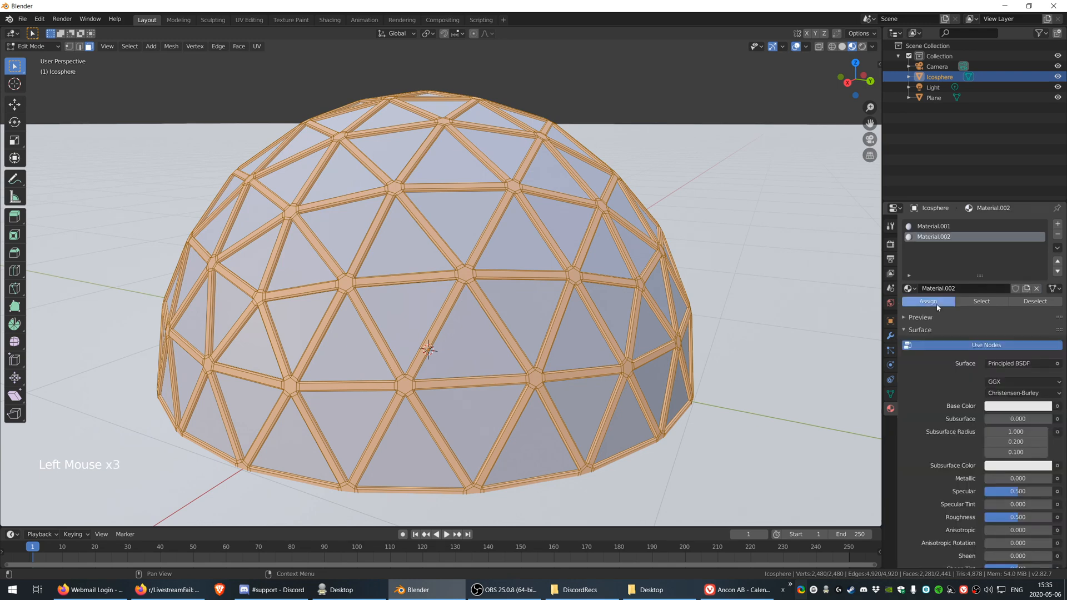
Assign Material.002 to the frame strips and give it a brown base colour
left_click(1016, 406)
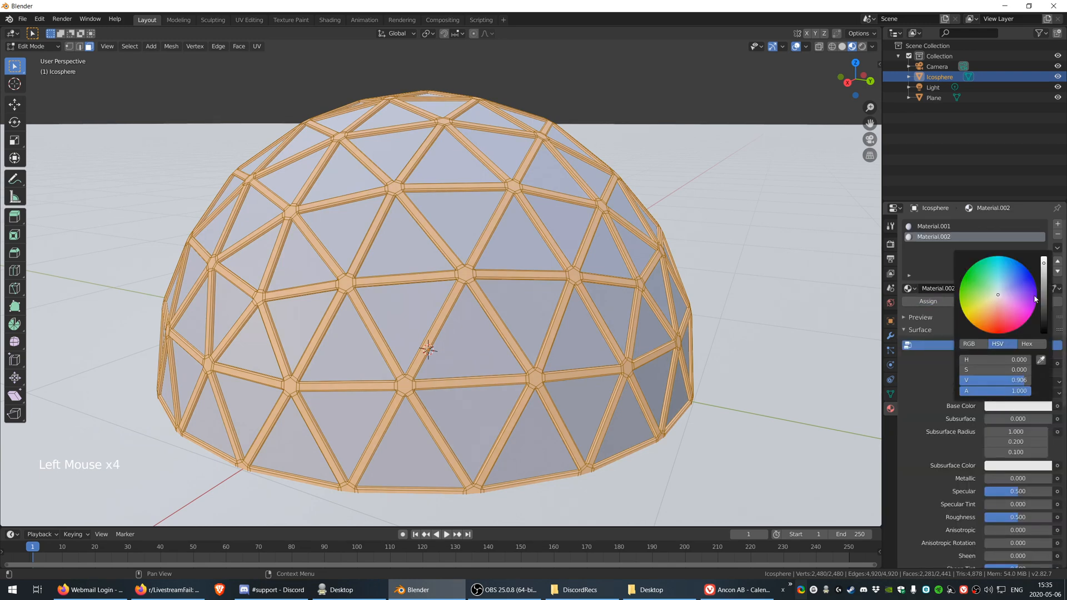
left_click(993, 319)
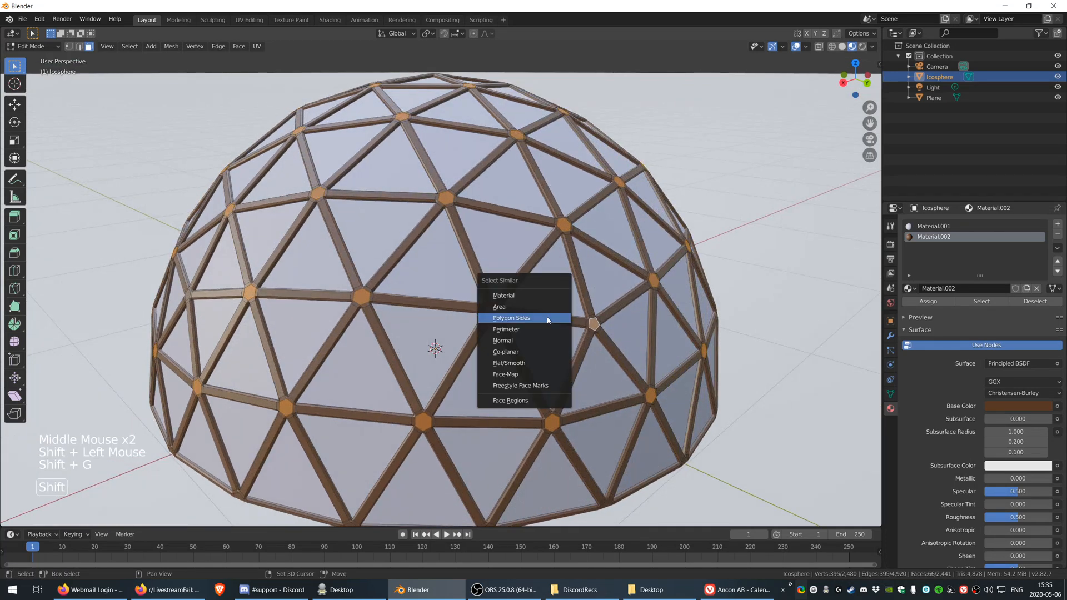
Select both hub types by Polygon Sides for the white metallic Material.003, then leave face editing
left_click(511, 318)
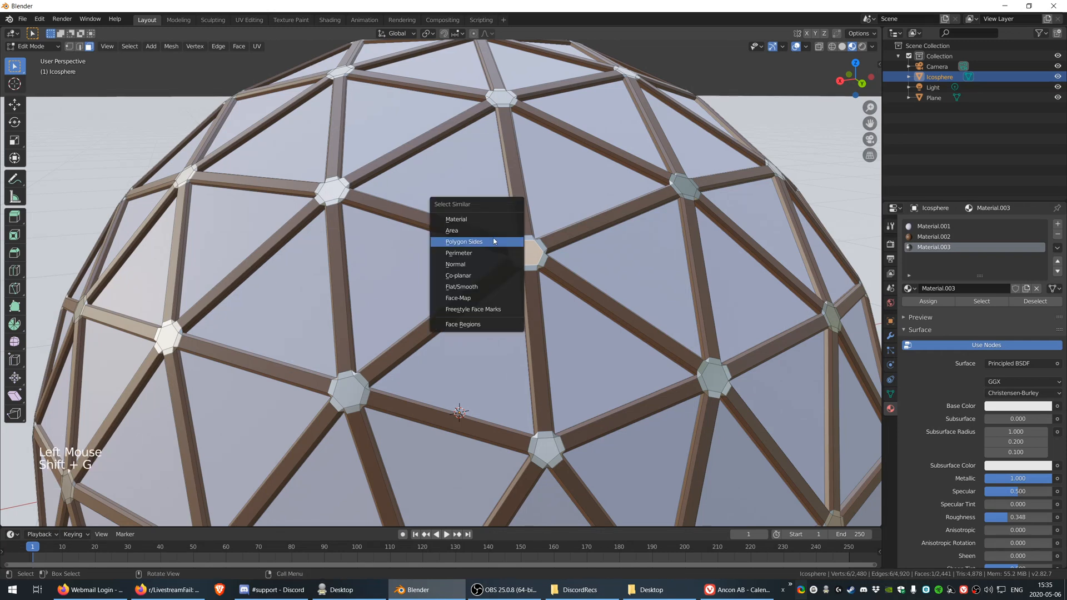
left_click(465, 241)
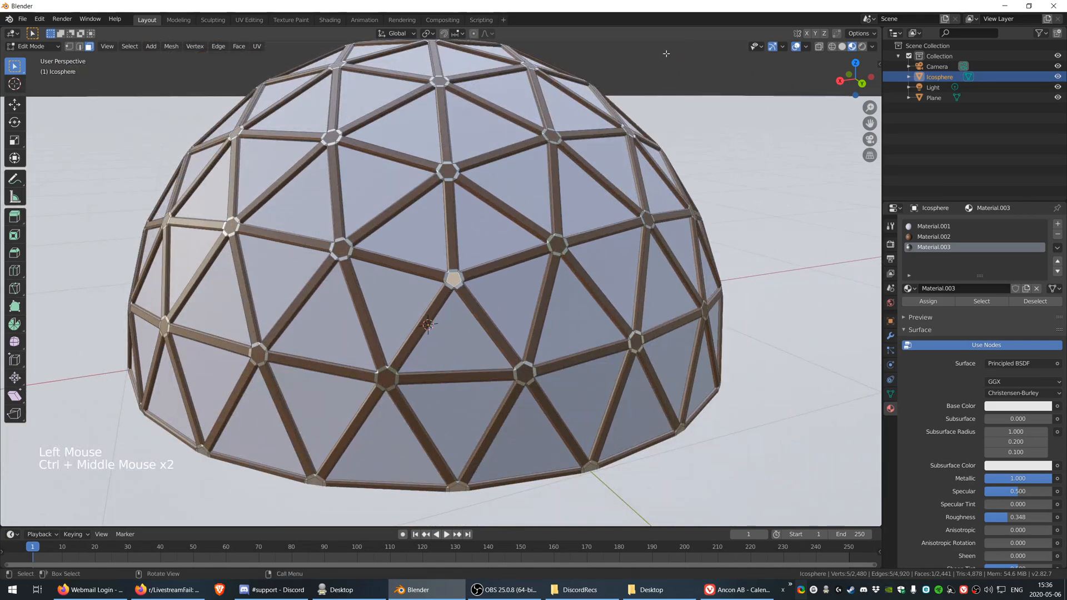
key("Tab")
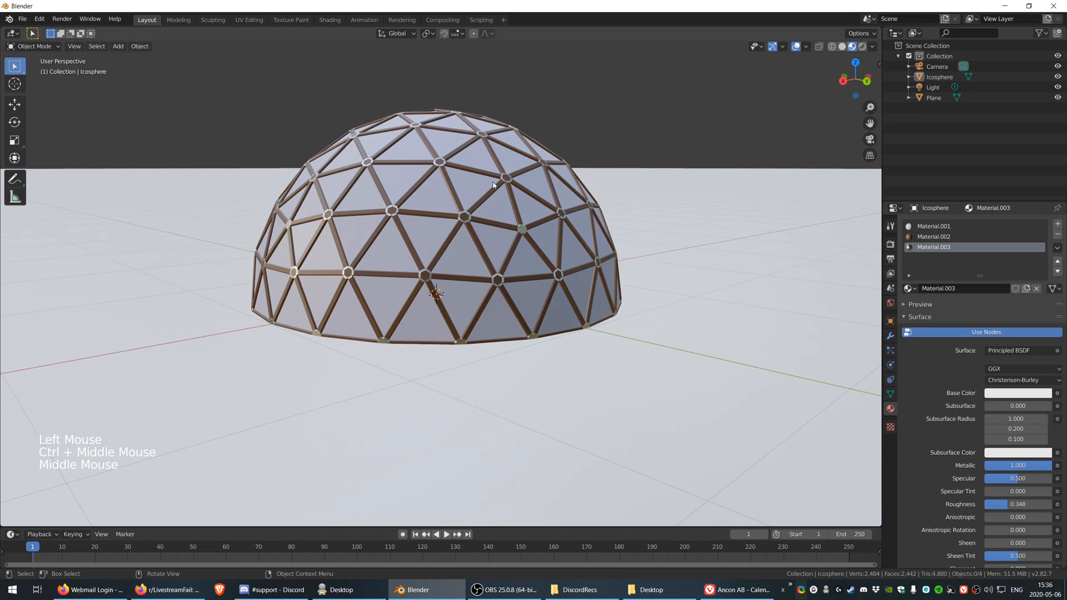
left_click_drag(494, 186, 490, 198)
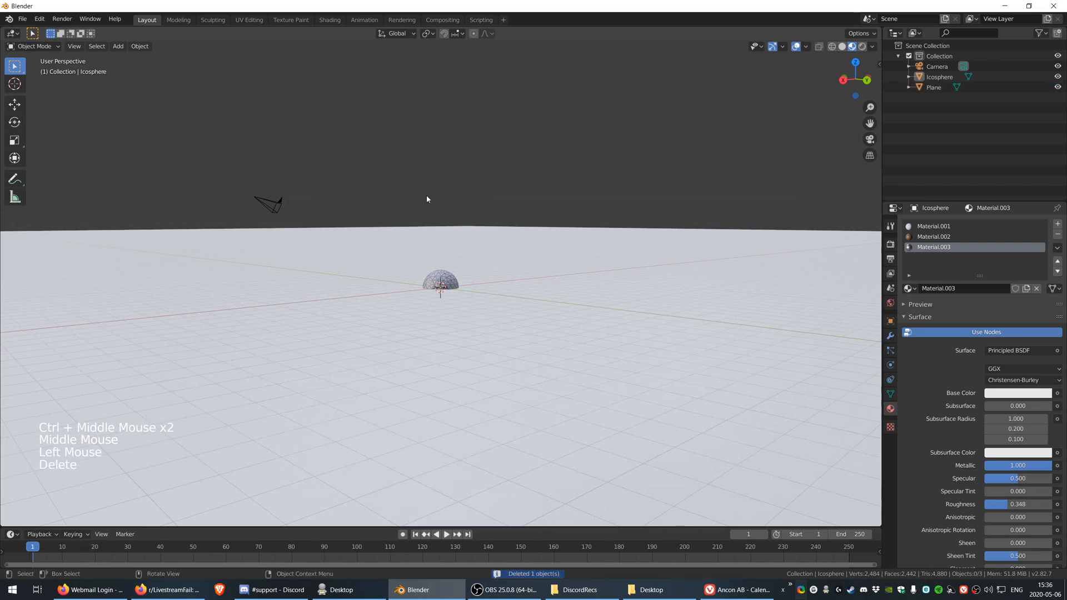
Add an Area light above the dome to replace the deleted default light
key("shift+a")
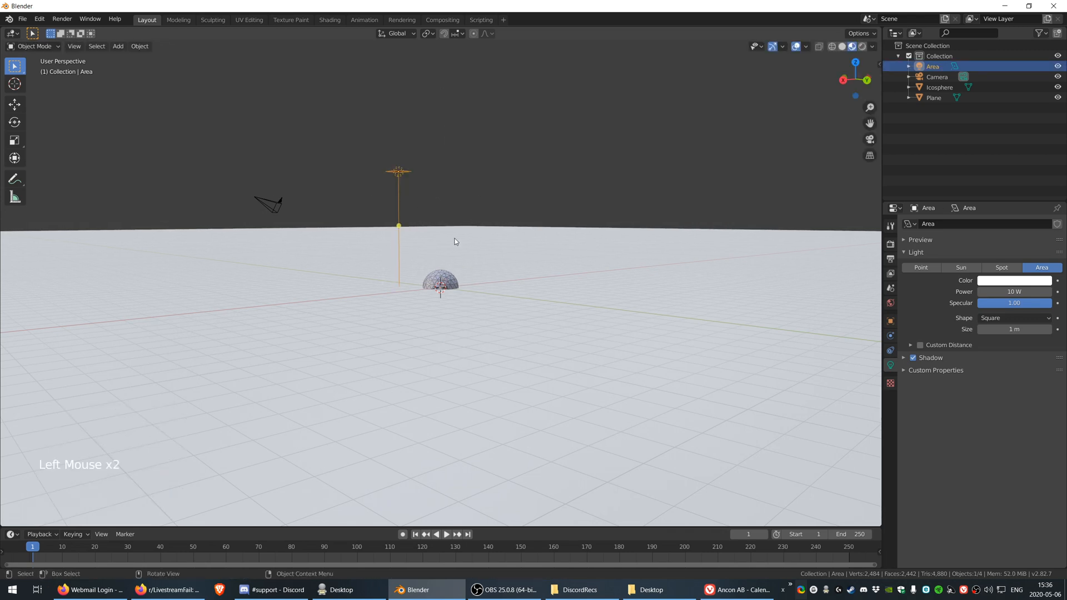
Give the area light a Track To constraint aimed at the Icosphere dome and move it aside
key("f3")
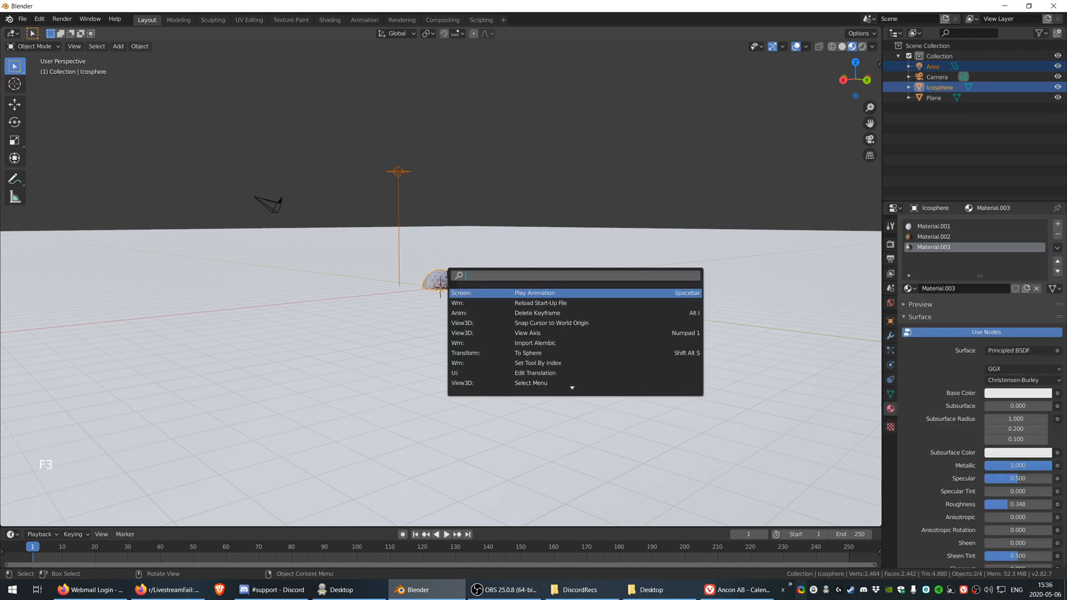
type("track")
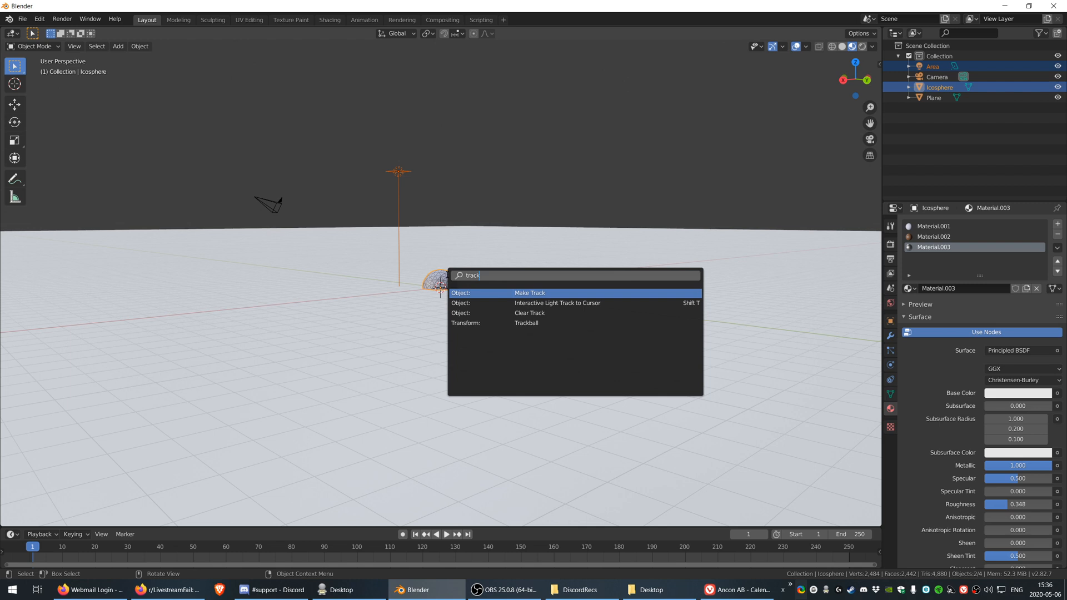
left_click(529, 292)
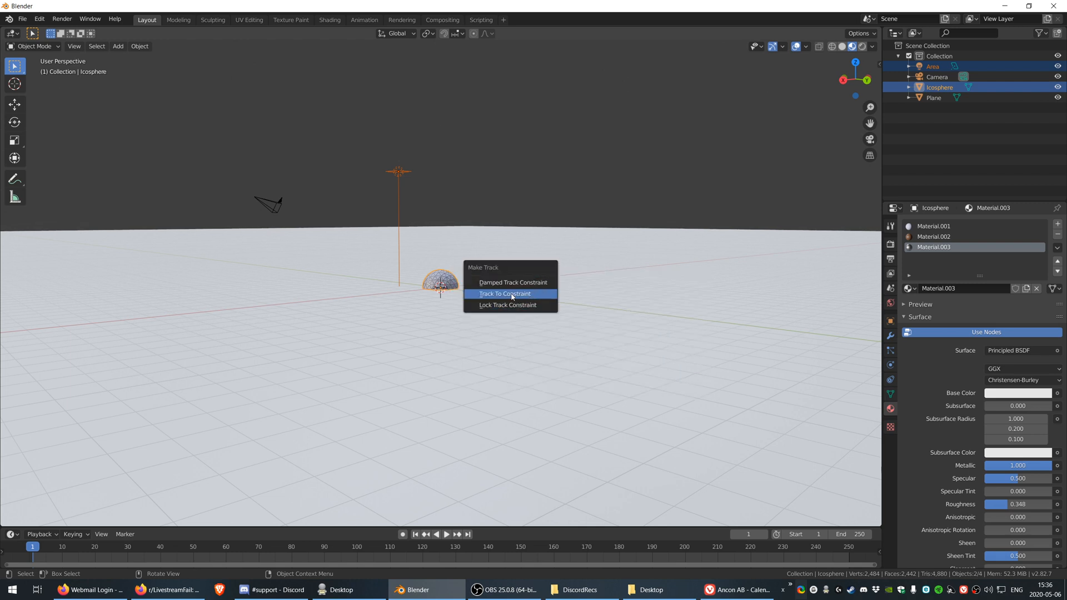
left_click(505, 293)
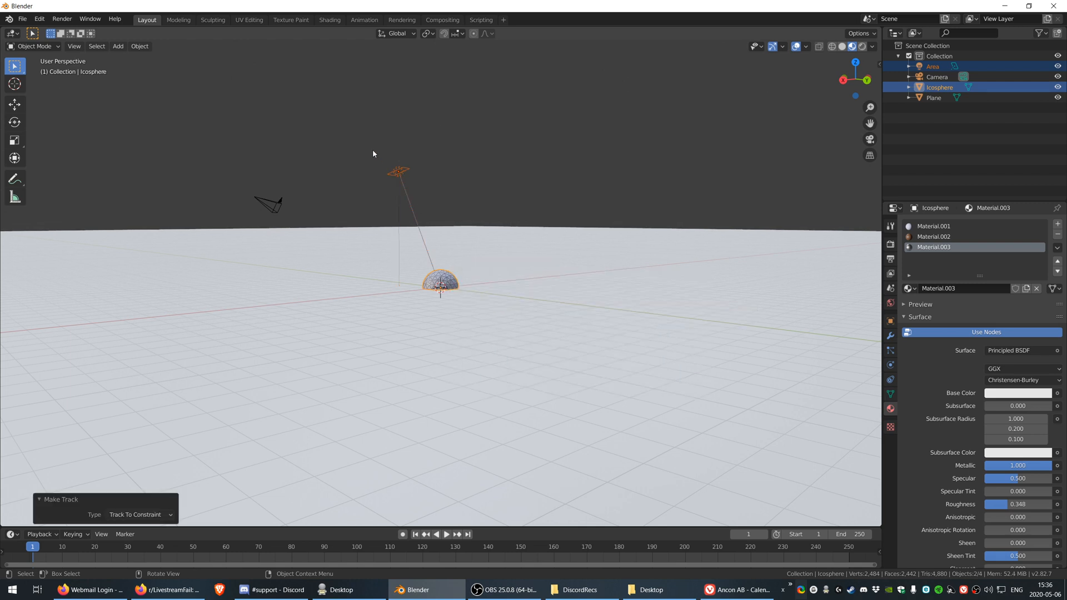
key("g")
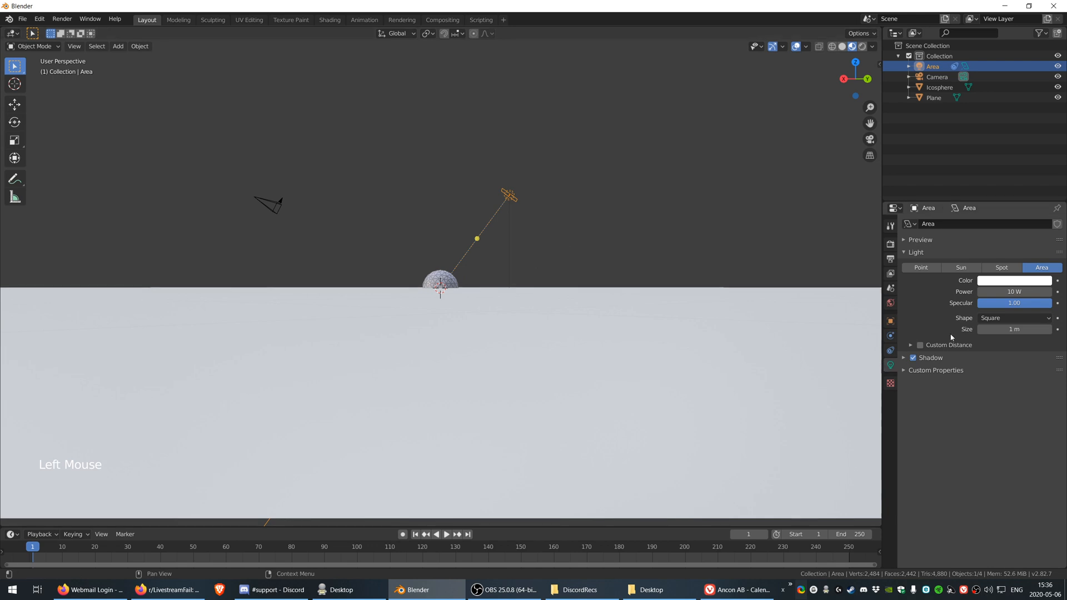
Enlarge the area light's Size and move it farther from the dome in the rendered view
double_click(1014, 291)
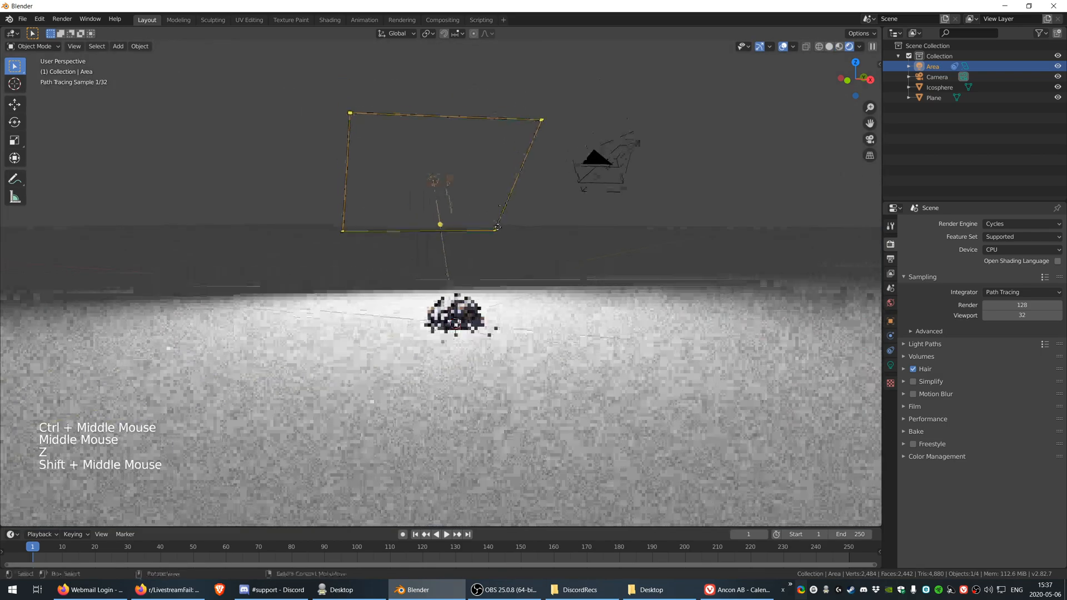
key("g")
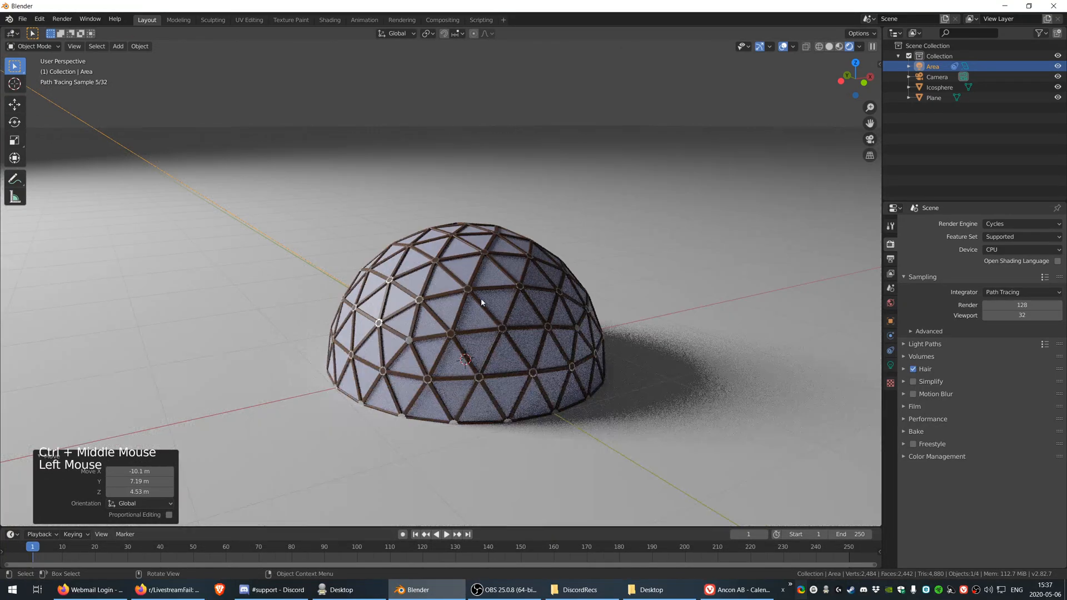
Duplicate the dome at about 0.52 scale and give its panels a new green material
left_click(441, 320)
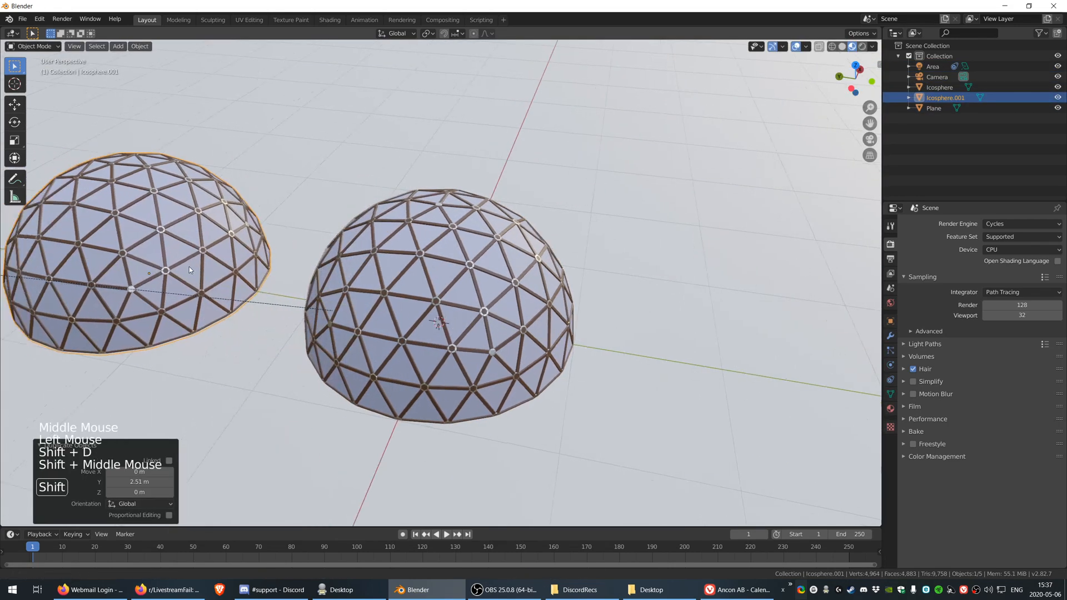
key("s")
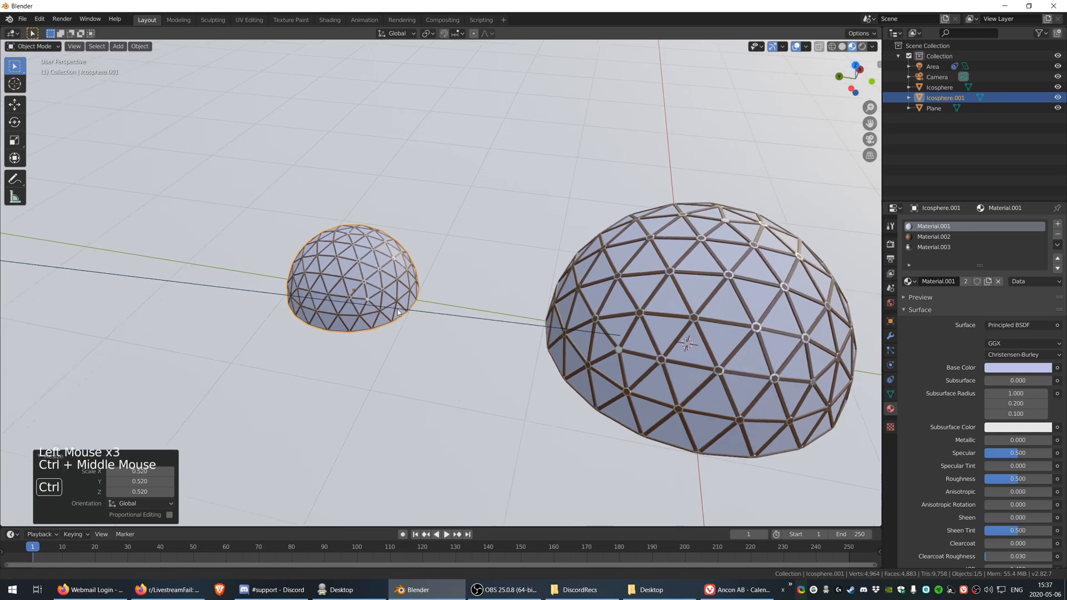
key("Tab")
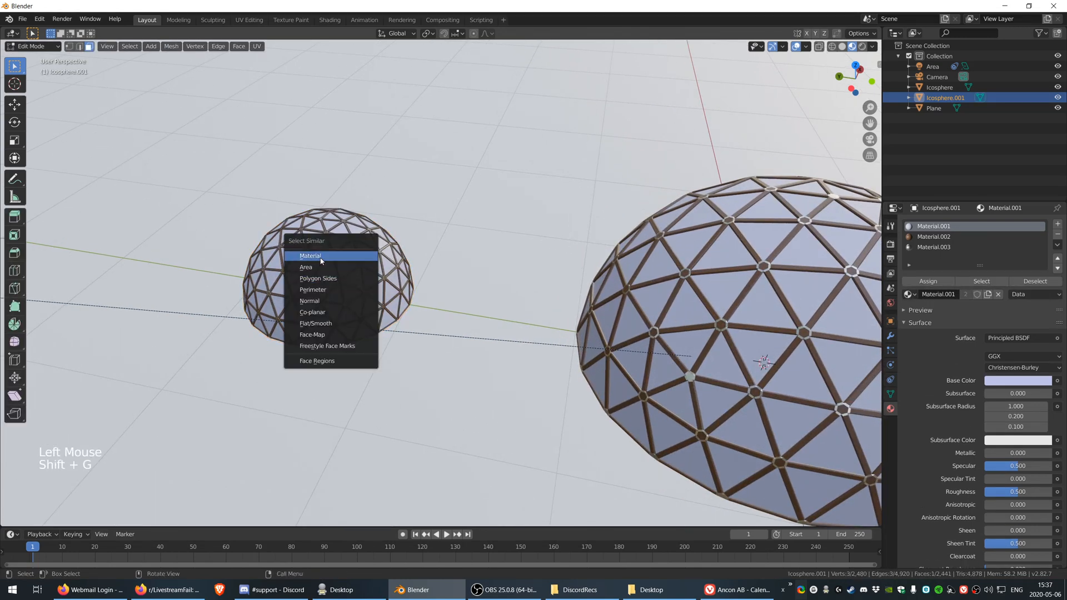
left_click(310, 255)
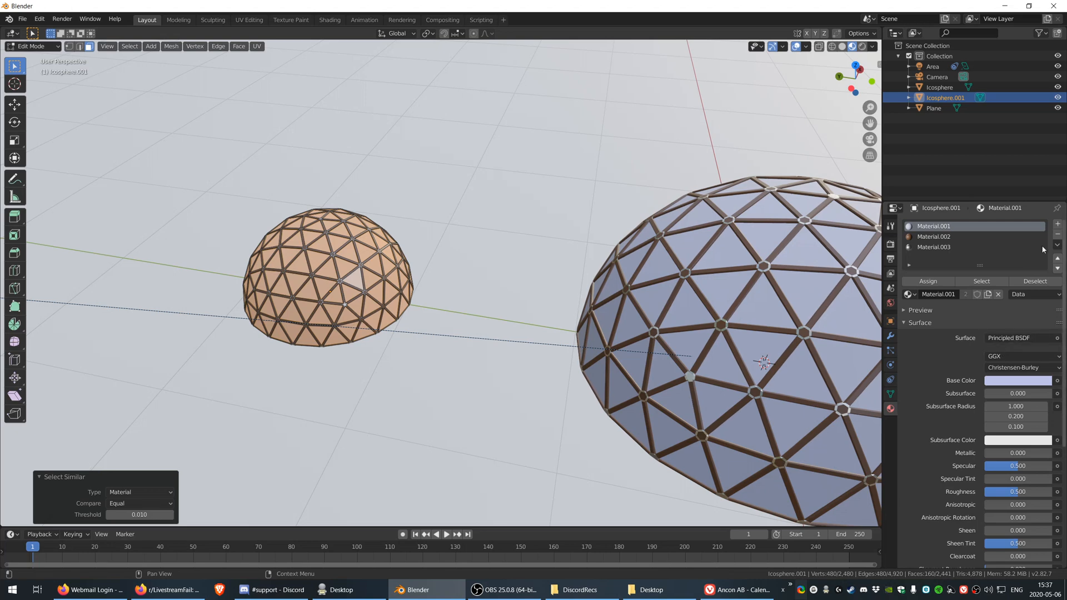
left_click(934, 256)
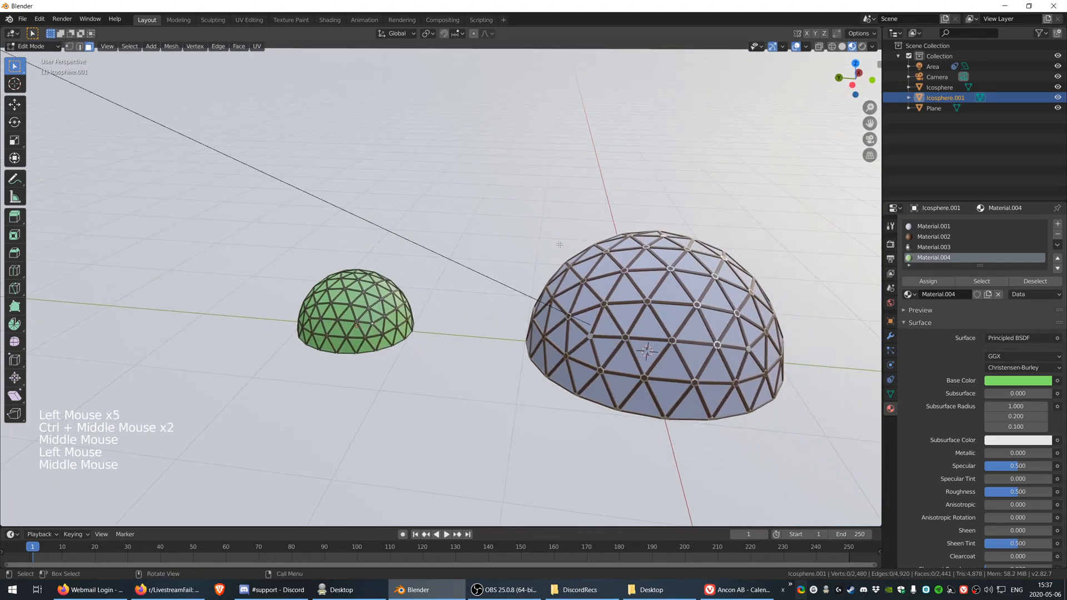
Make two more full-size dome copies, Icosphere.002 and .003, and enter Edit Mode on one
key("Tab")
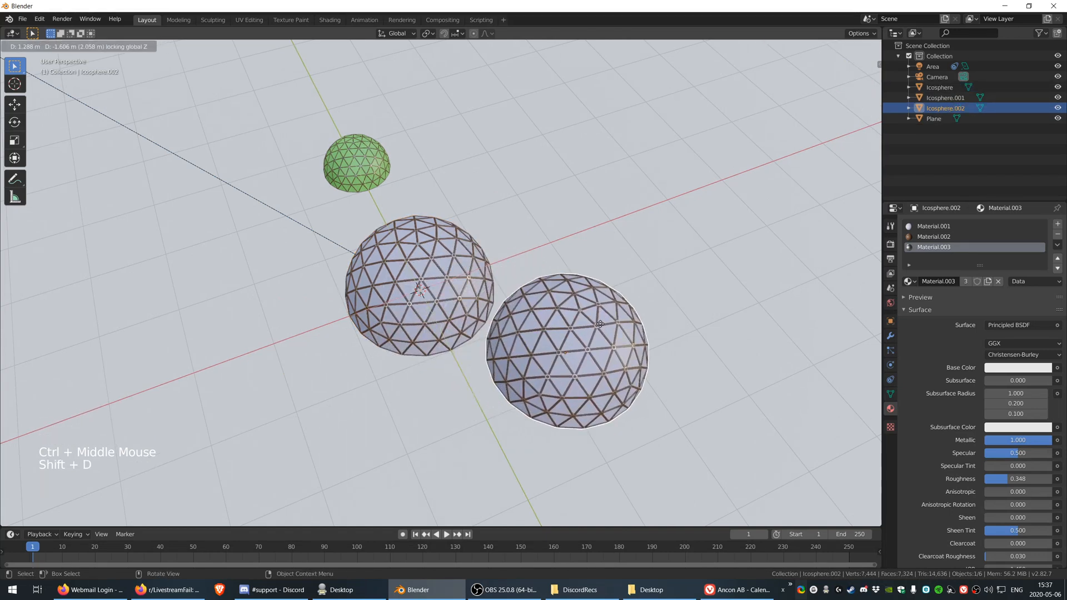
key("s")
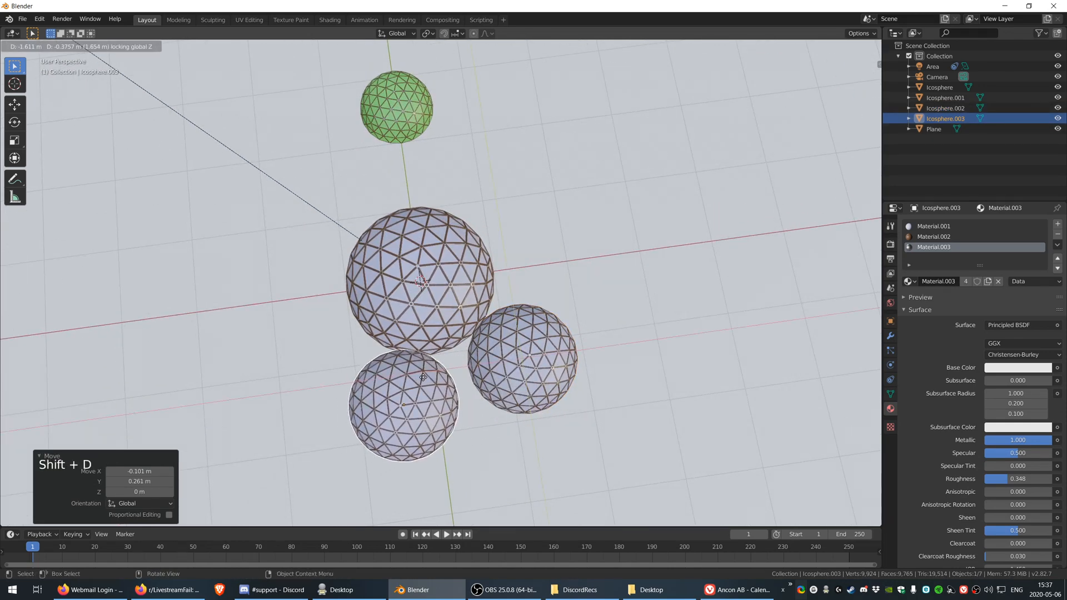
key("Tab")
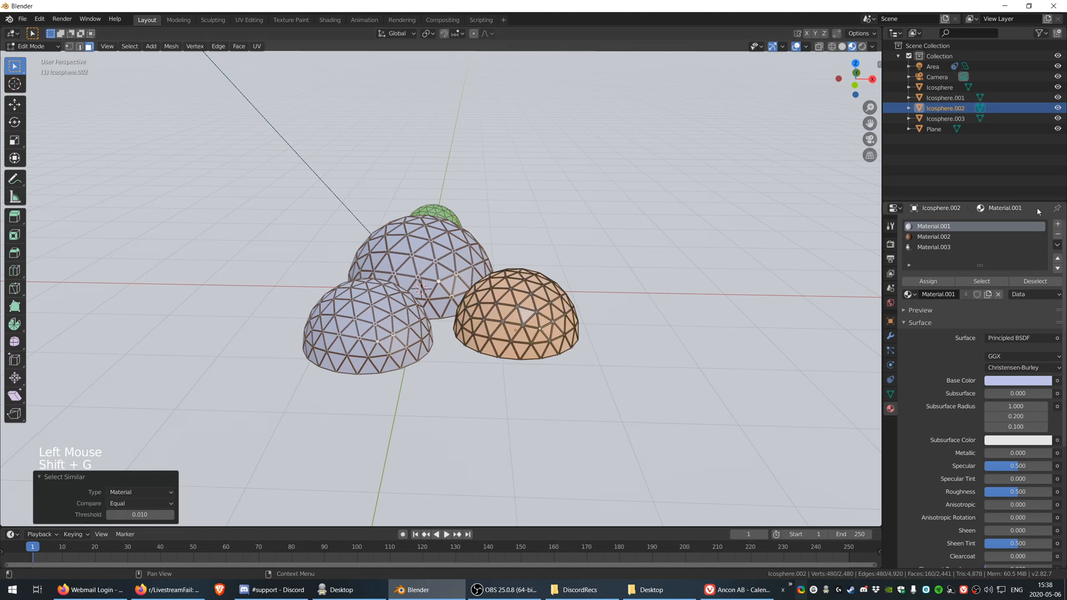
Give the two copies yellow and blue panel materials and browse materials for the ground Plane
left_click(927, 281)
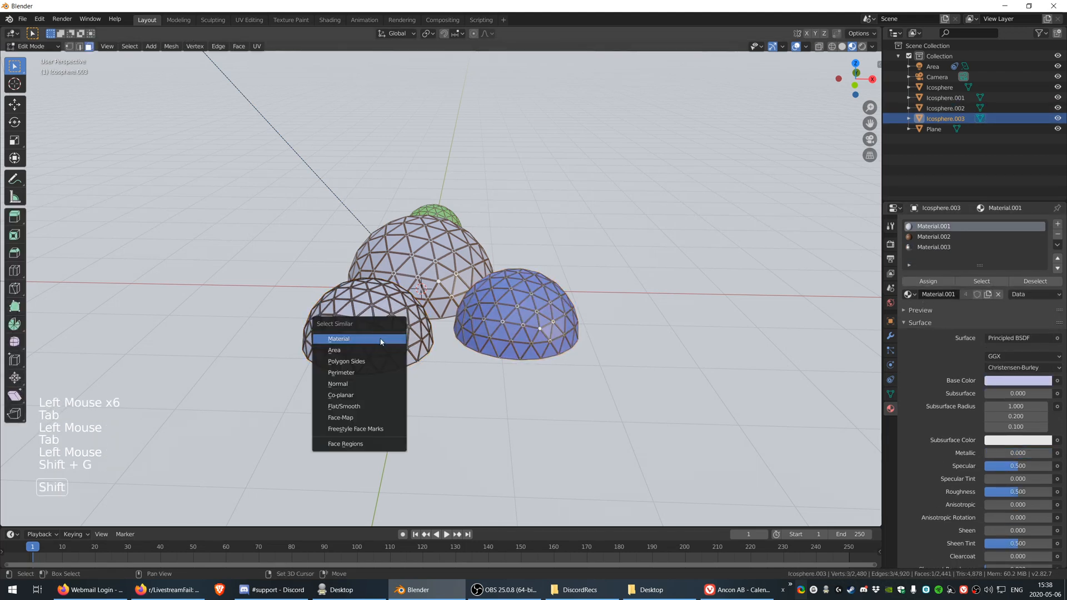
left_click(338, 338)
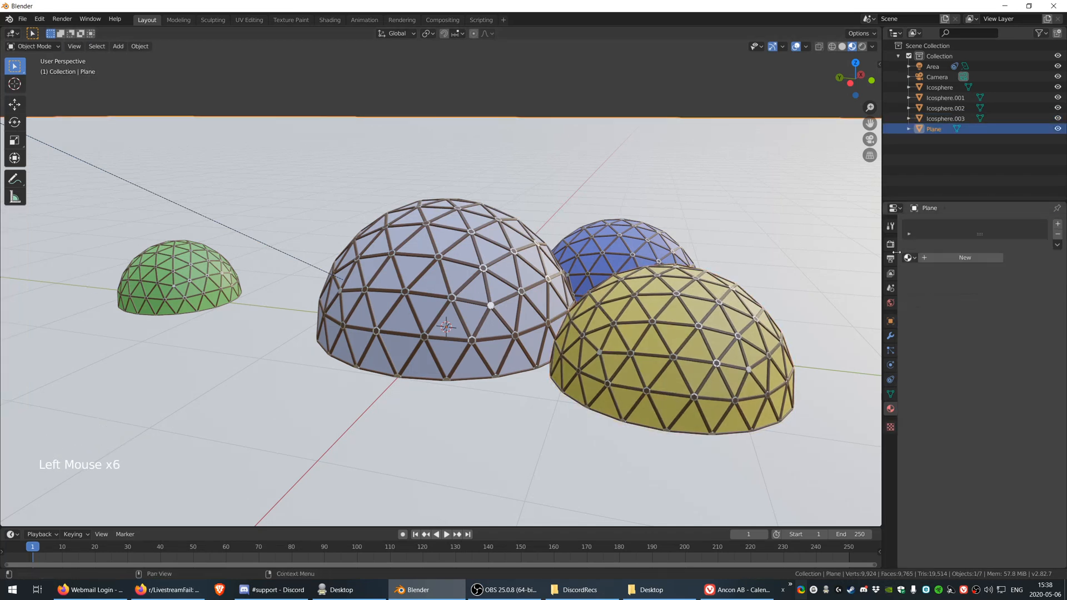
left_click(908, 257)
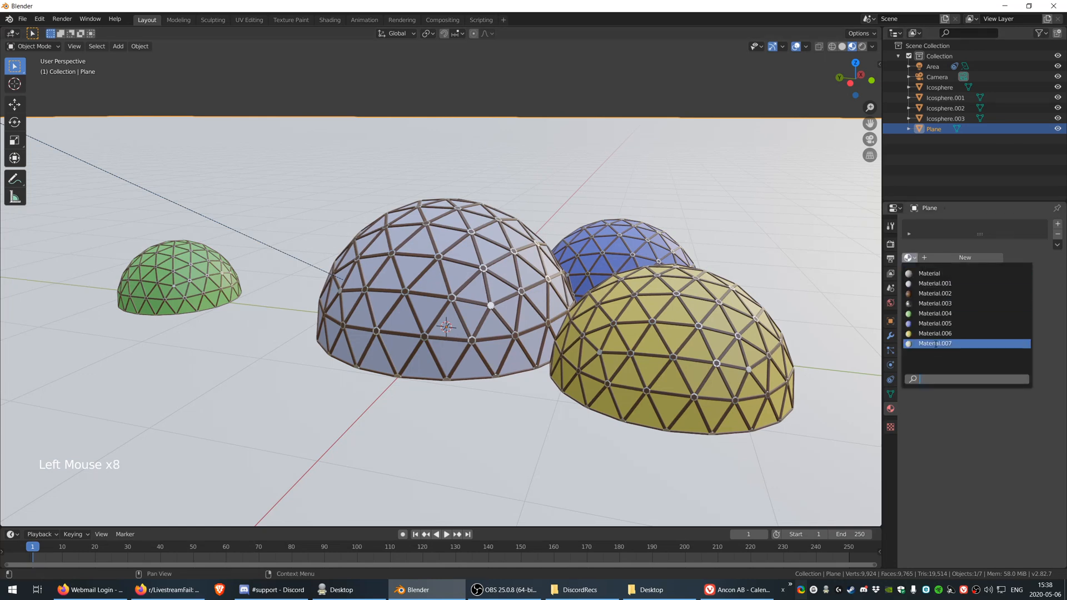